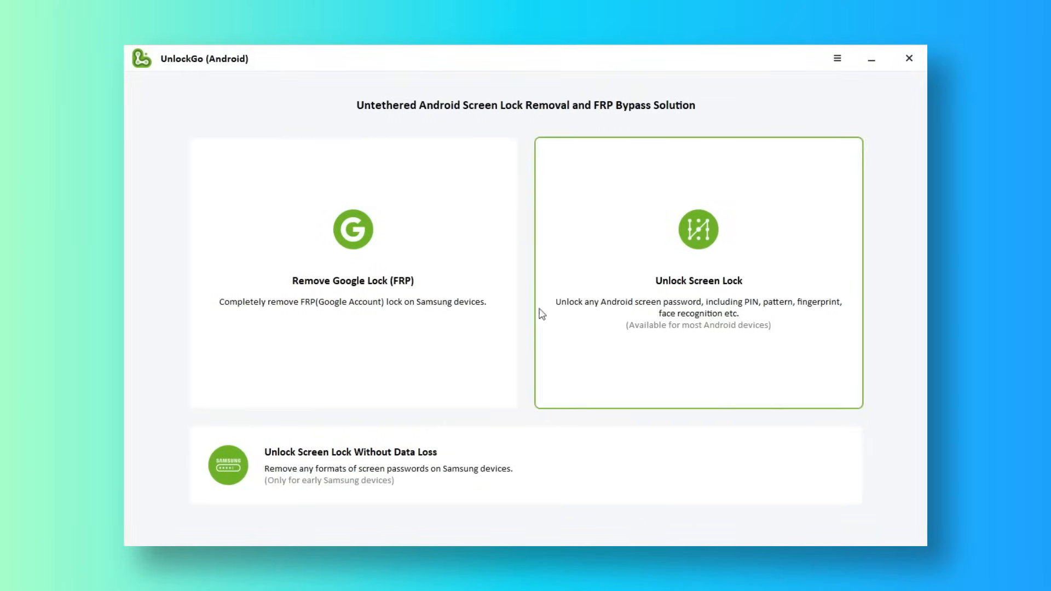
# - Choose the Remove Google Lock (FRP) feature from the UnlockGo home screen
pyautogui.click(352, 274)
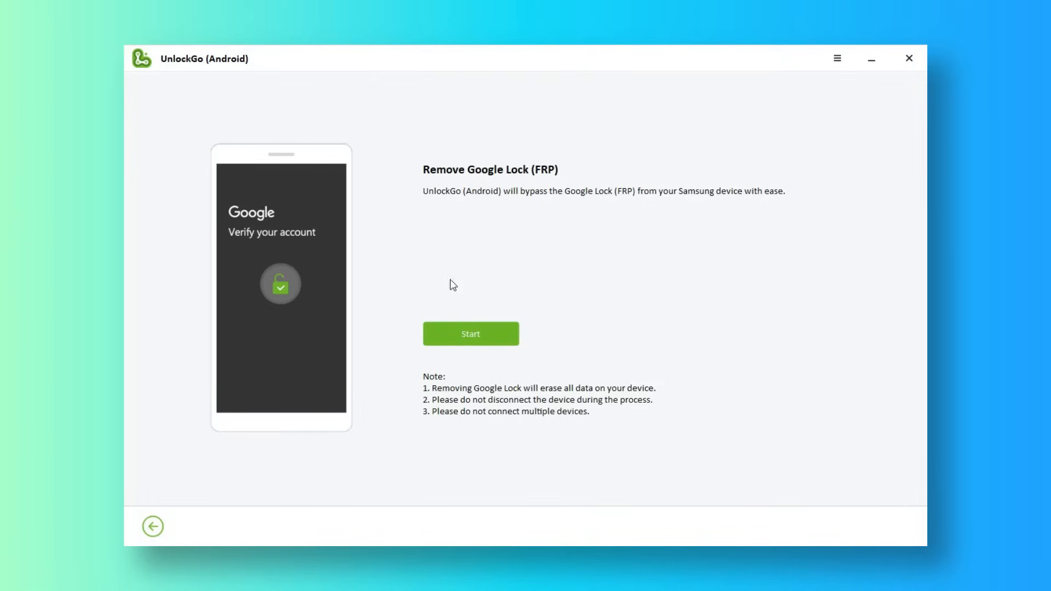
pyautogui.moveTo(616, 212)
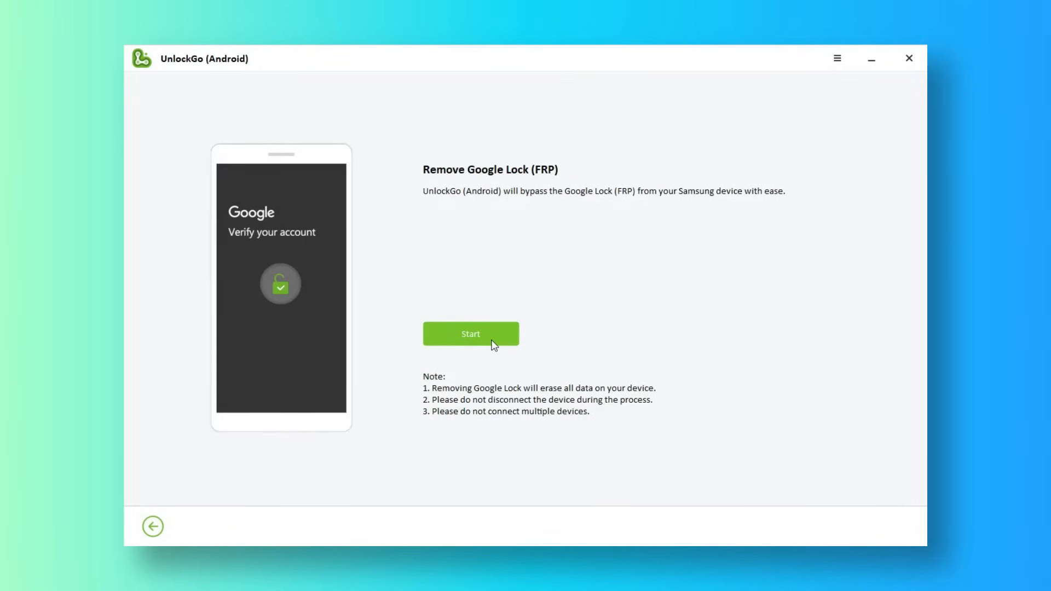
# - Start Google FRP lock removal for the Samsung phone
pyautogui.click(469, 333)
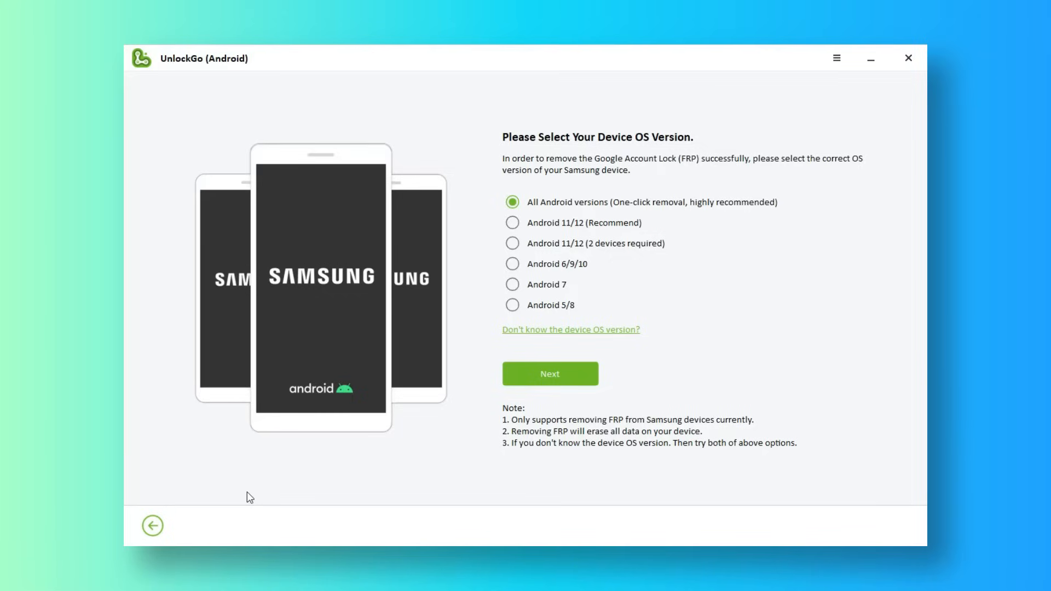
pyautogui.moveTo(632, 471)
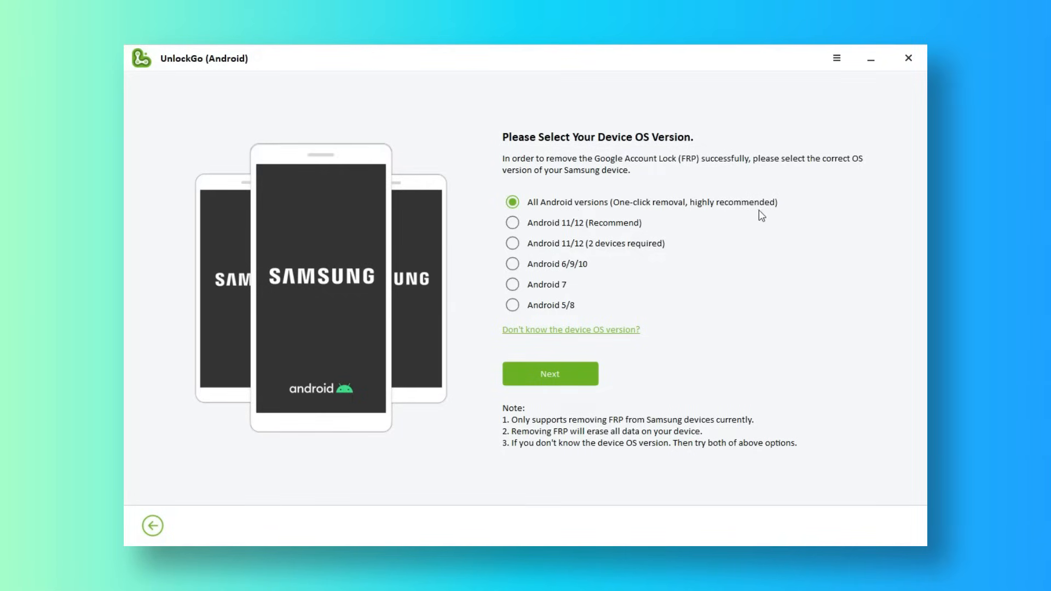
# - Proceed with the All Android versions option to get the *#0*# dial-code instructions
pyautogui.click(549, 373)
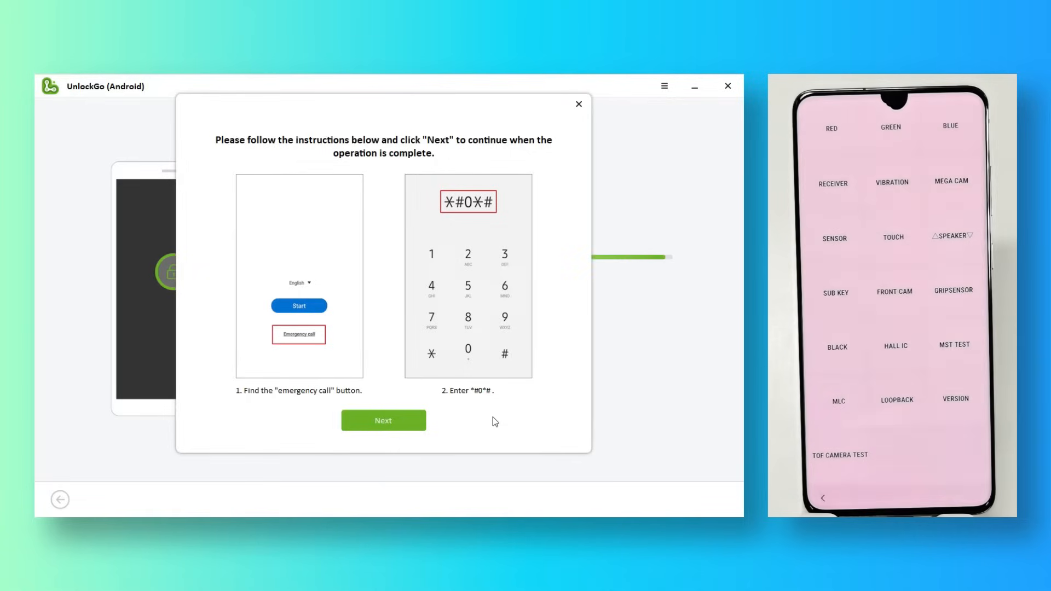
# - Confirm the *#0*# dial-code steps are done and USB debugging is authorized
pyautogui.click(383, 421)
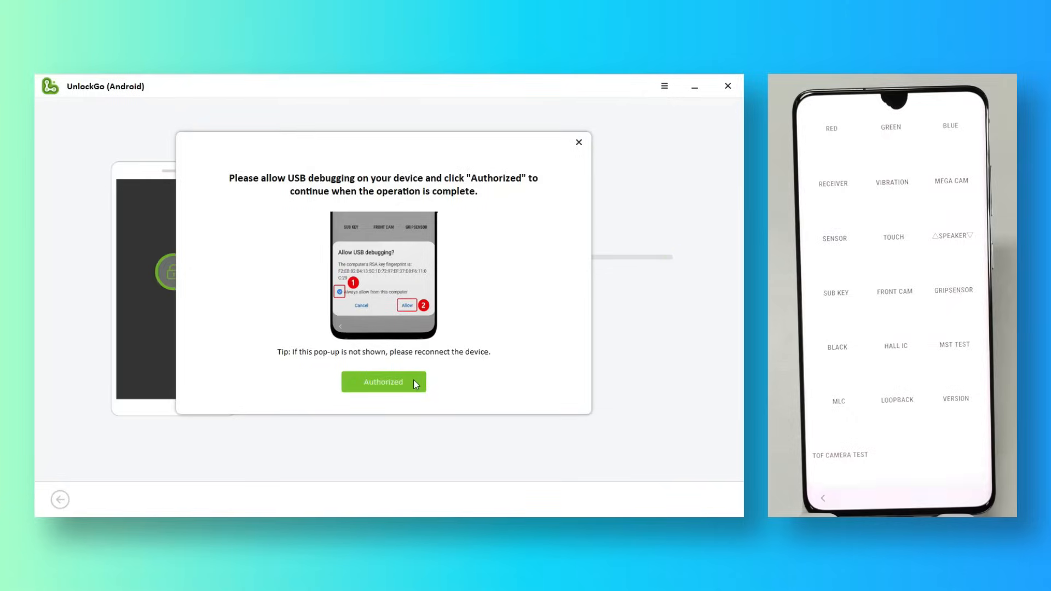
pyautogui.click(383, 382)
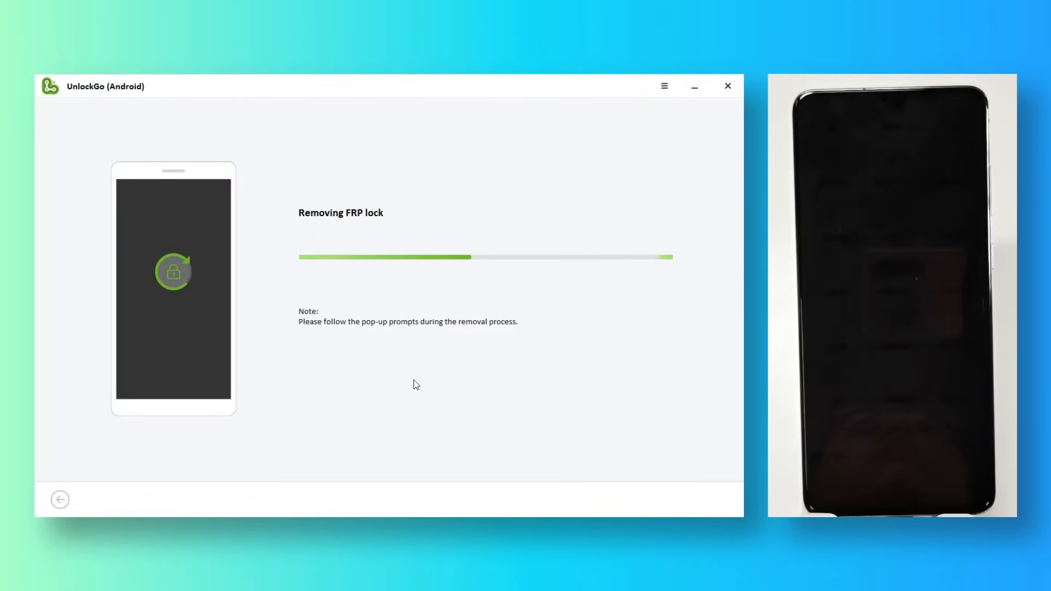